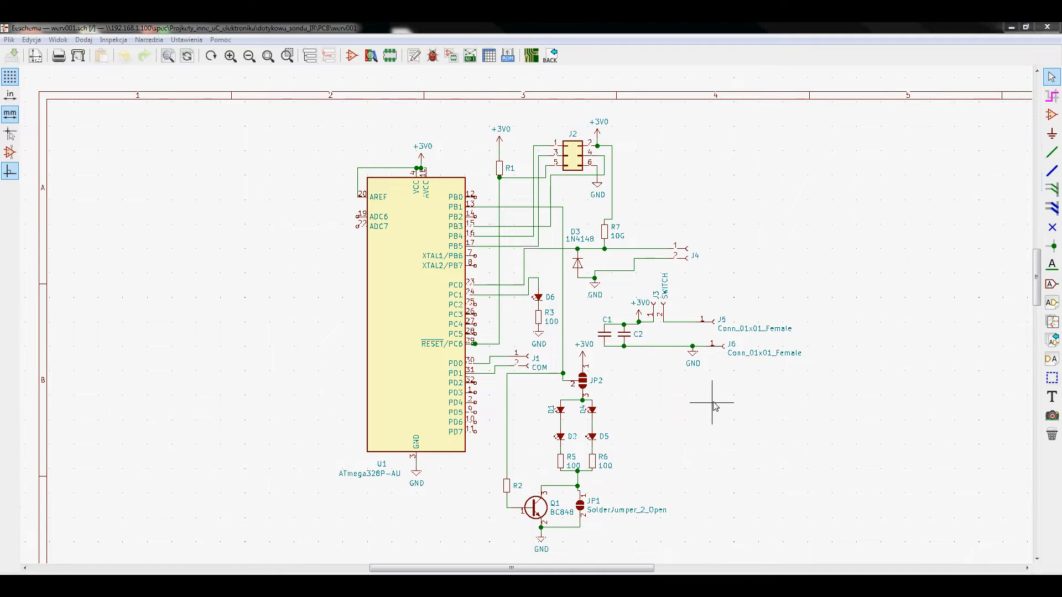
{"action": "mouse_move", "coordinate": [709, 399]}
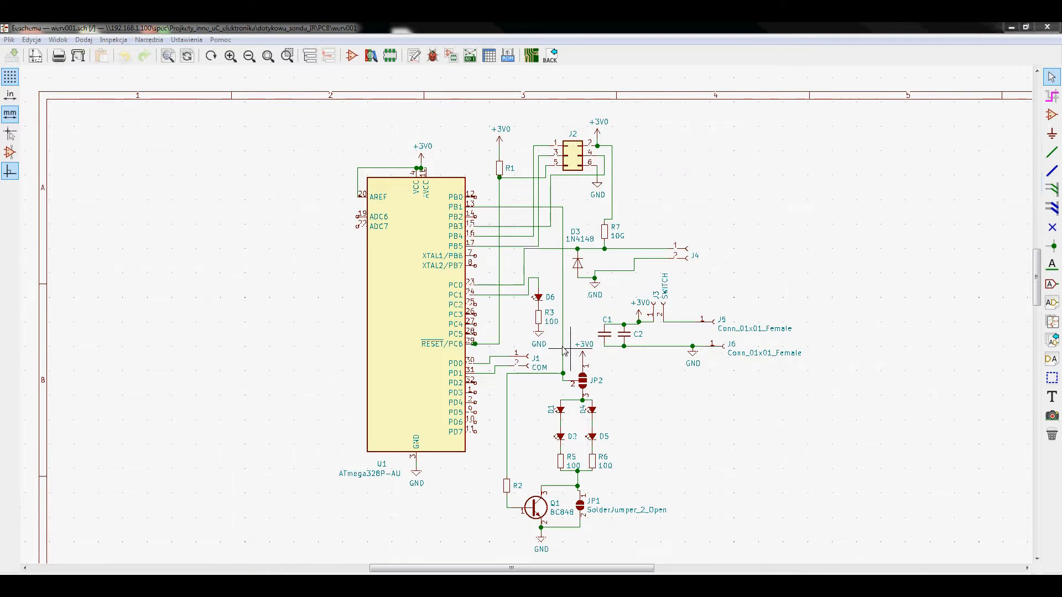
{"action": "mouse_move", "coordinate": [750, 410]}
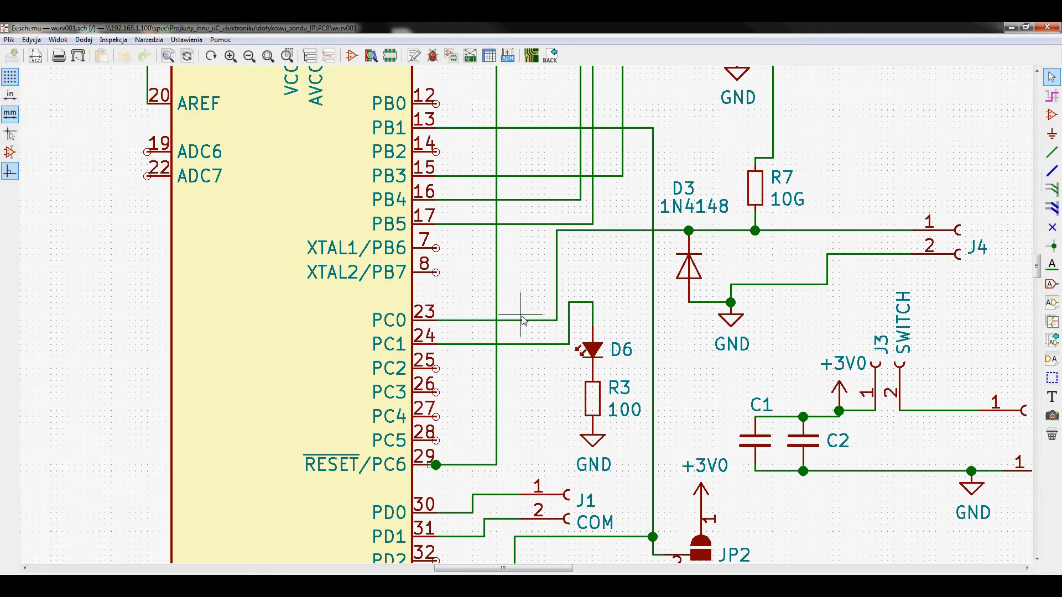
{"action": "mouse_move", "coordinate": [524, 325]}
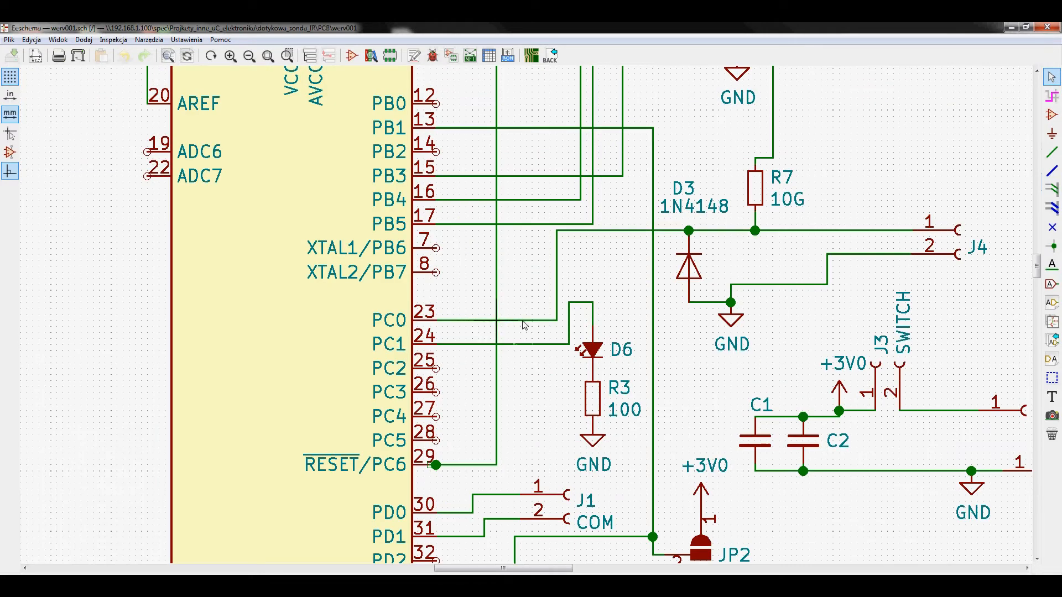
{"action": "scroll", "scroll_direction": "down", "scroll_amount": 3}
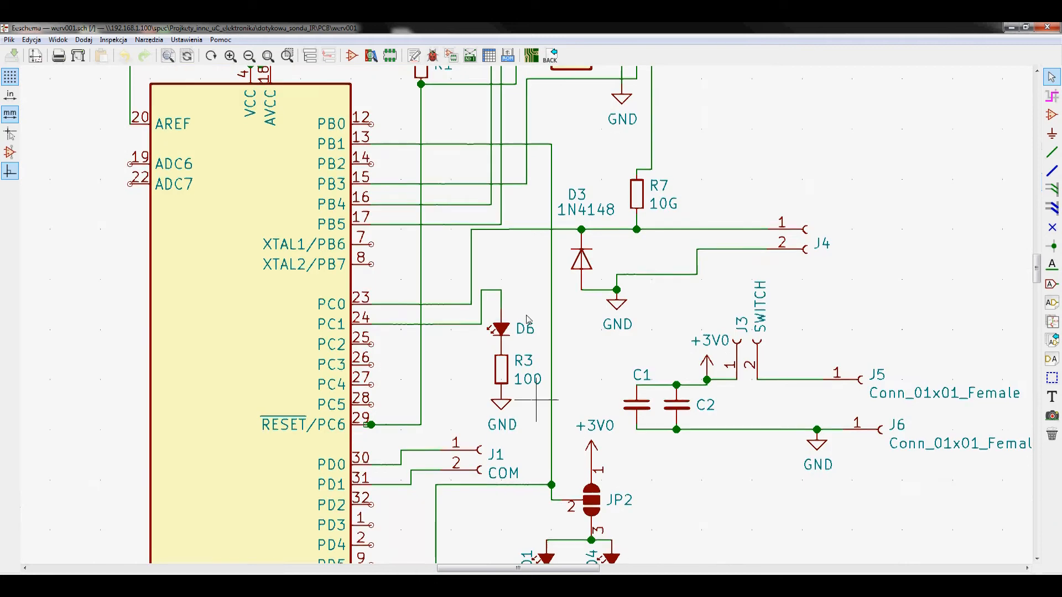
{"action": "scroll", "scroll_direction": "down", "scroll_amount": 3}
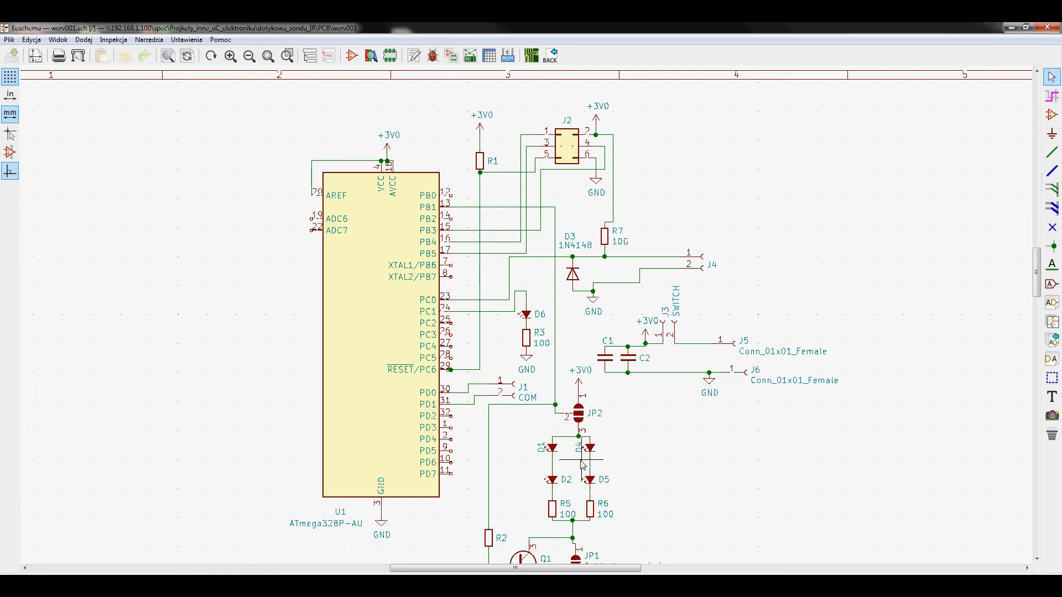
{"action": "mouse_move", "coordinate": [636, 453]}
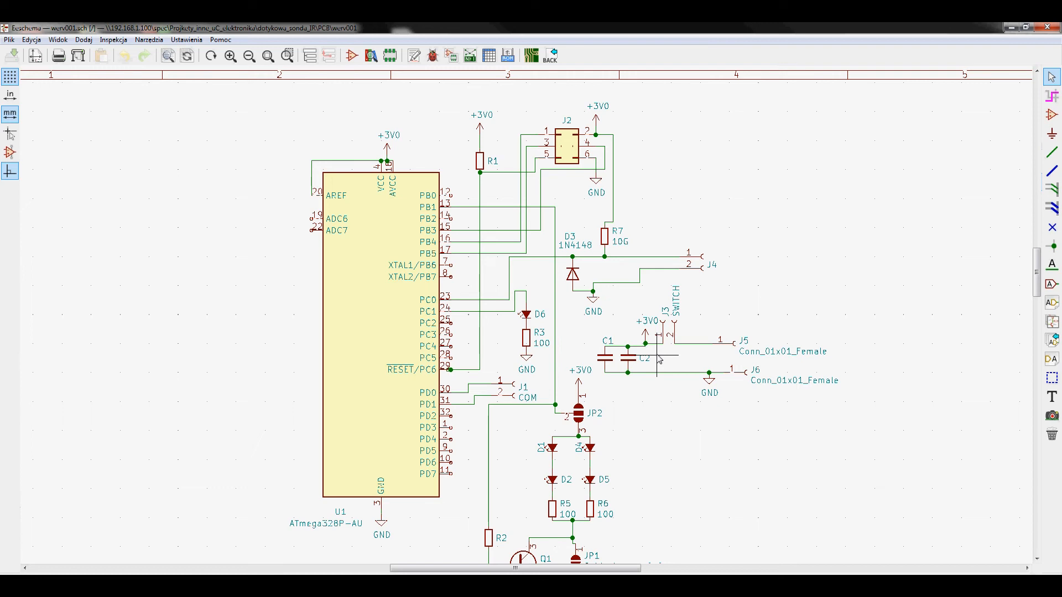
{"action": "mouse_move", "coordinate": [420, 477]}
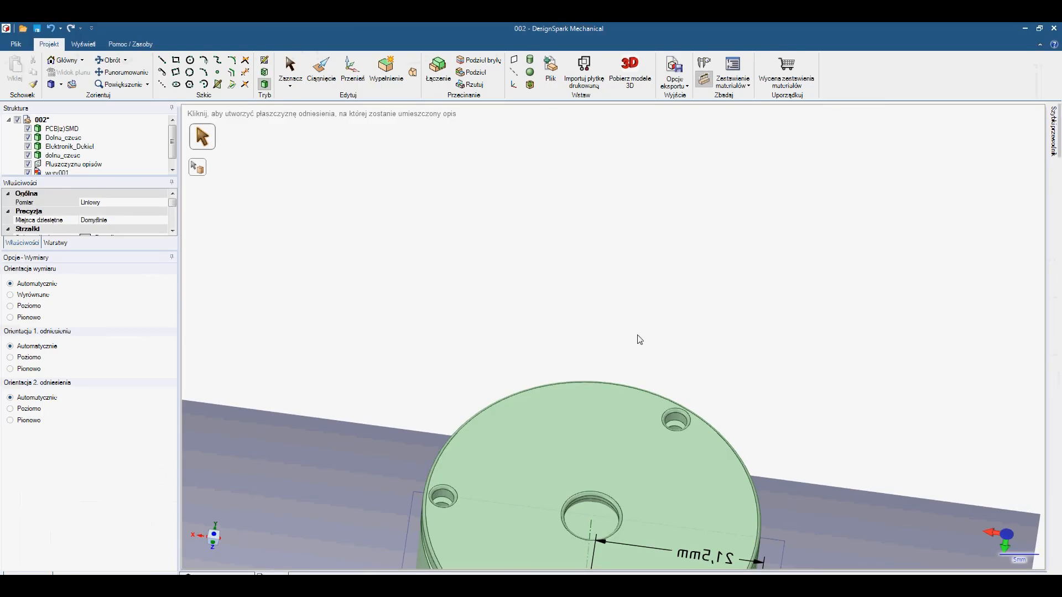
{"action": "mouse_move", "coordinate": [748, 353]}
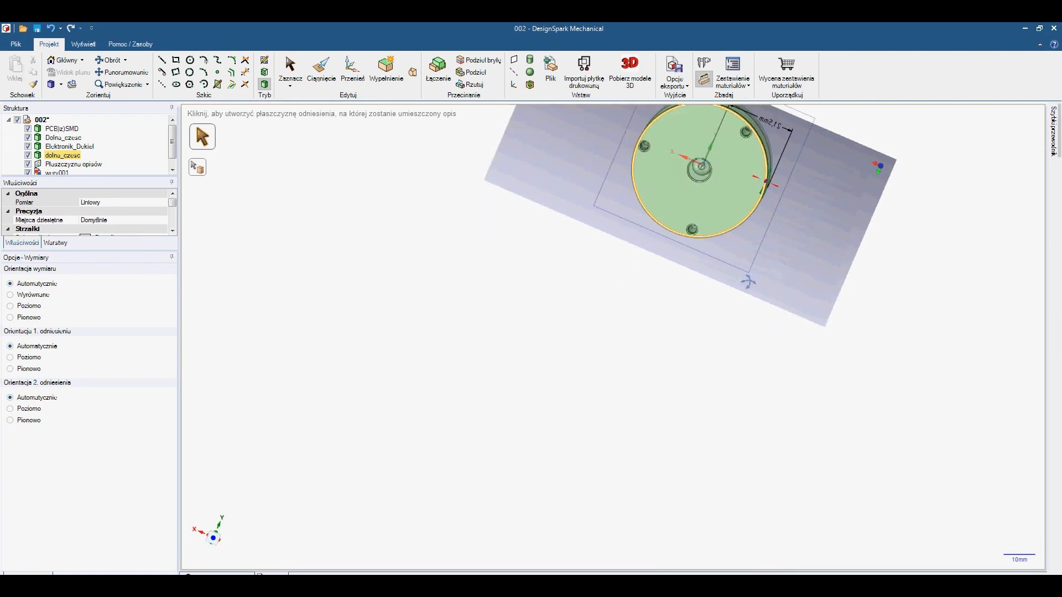
{"action": "scroll", "scroll_direction": "down", "scroll_amount": 3}
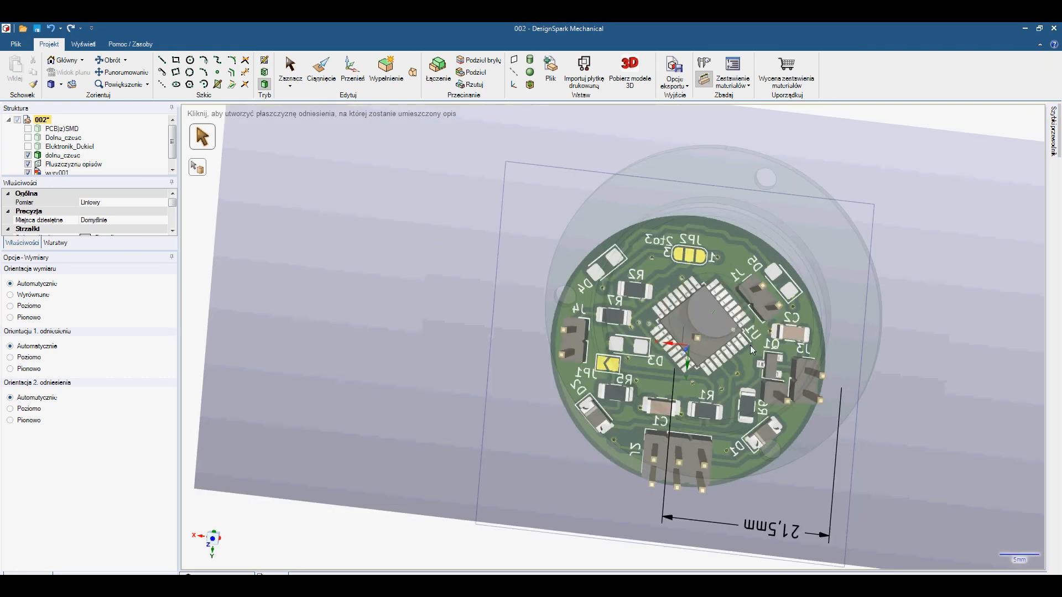
{"action": "mouse_move", "coordinate": [806, 358]}
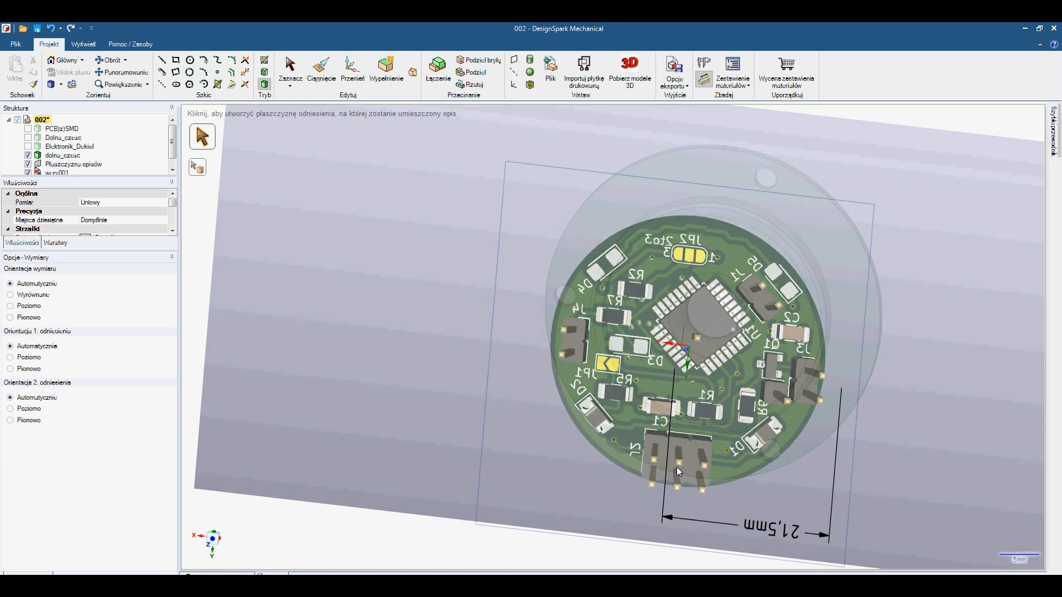
{"action": "mouse_move", "coordinate": [814, 429]}
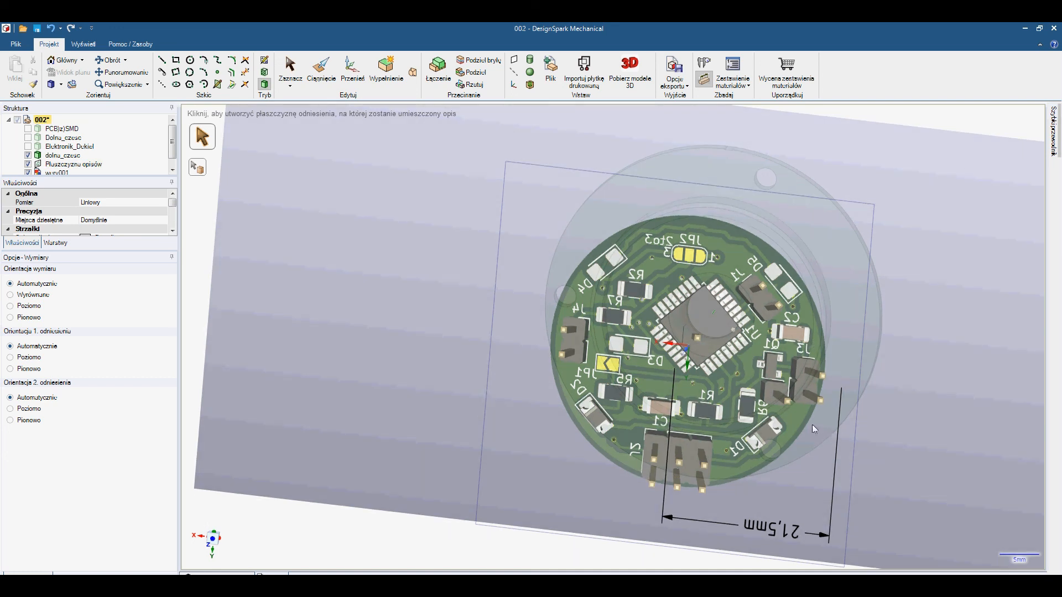
{"action": "mouse_move", "coordinate": [850, 331]}
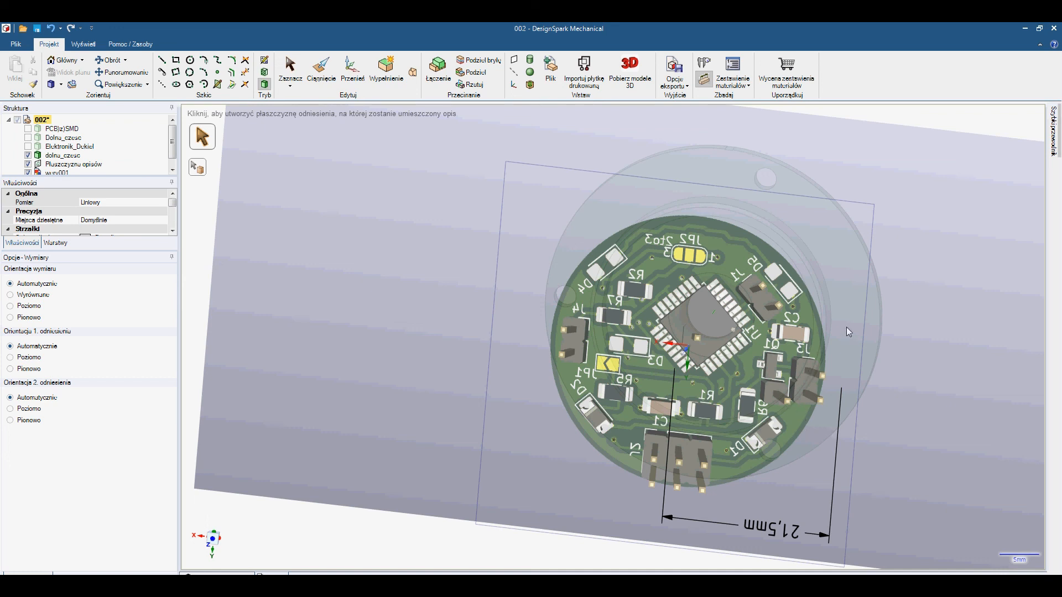